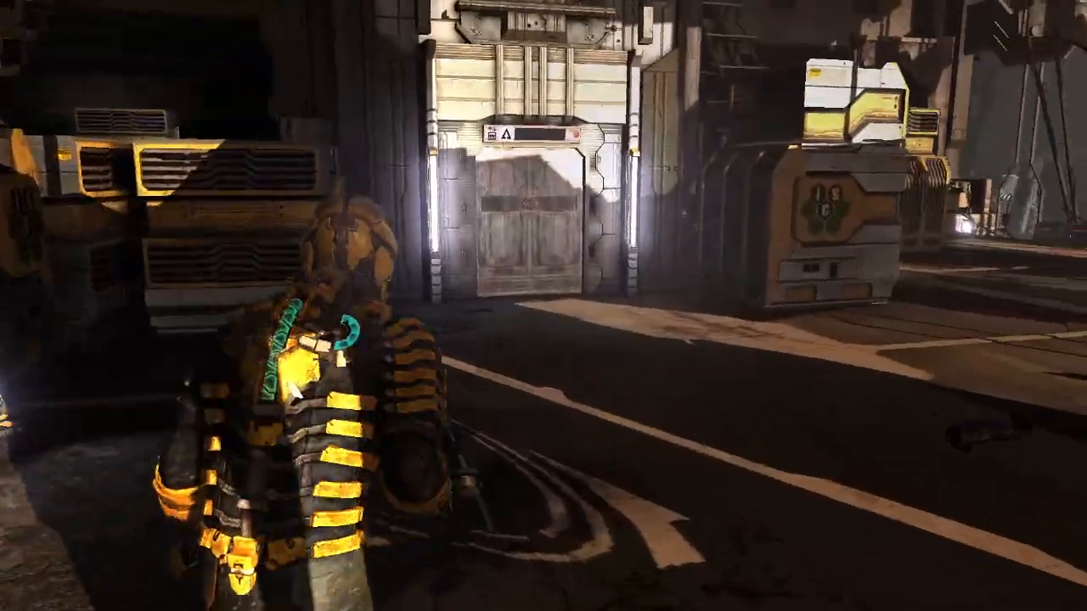
{"action": "mouse_move", "coordinate": [543, 306]}
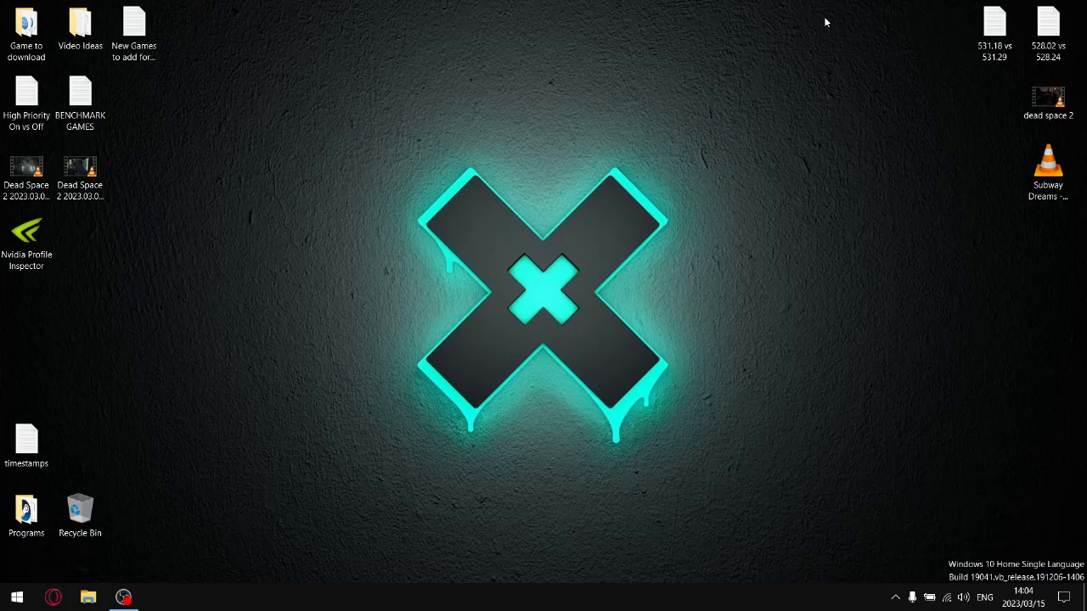
{"action": "mouse_move", "coordinate": [963, 214]}
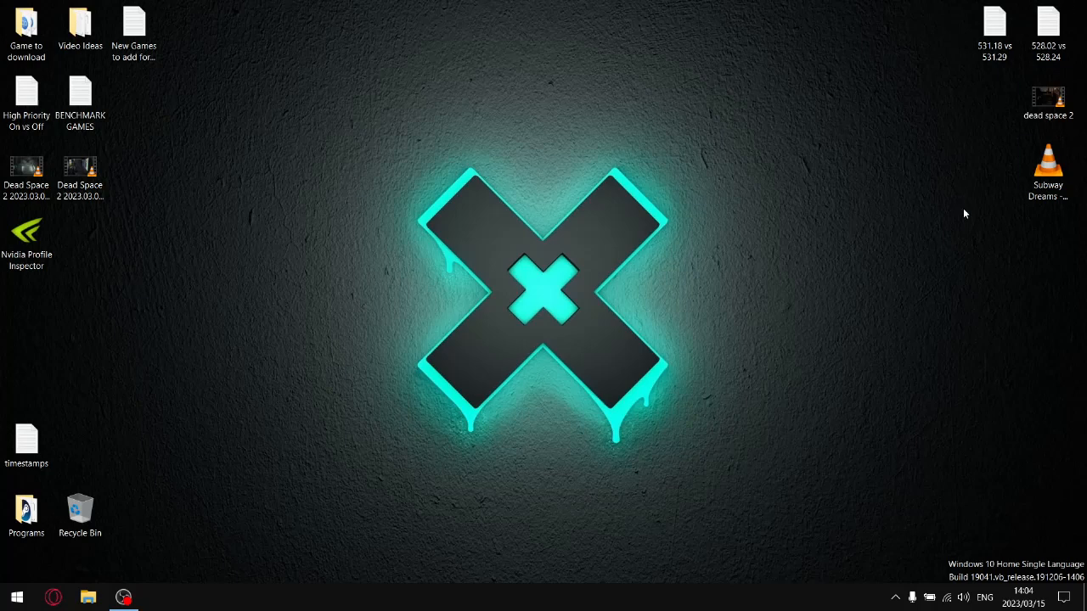
{"action": "left_click", "coordinate": [1048, 96]}
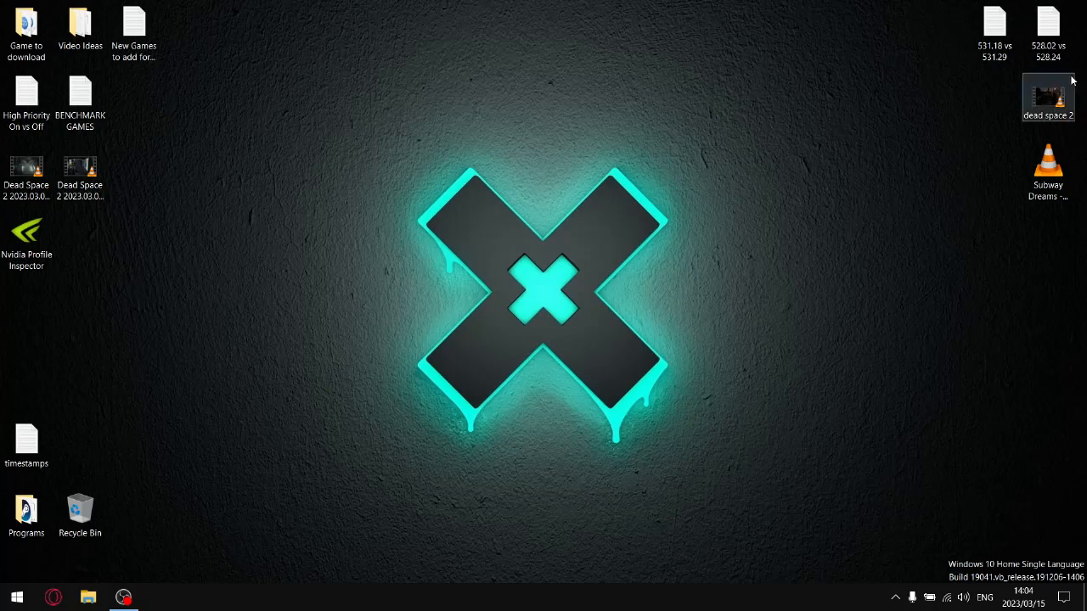
Step: Open the '531.18 vs 531.29' benchmark file and highlight 'quality' in the FSR line
{"action": "double_click", "coordinate": [994, 21]}
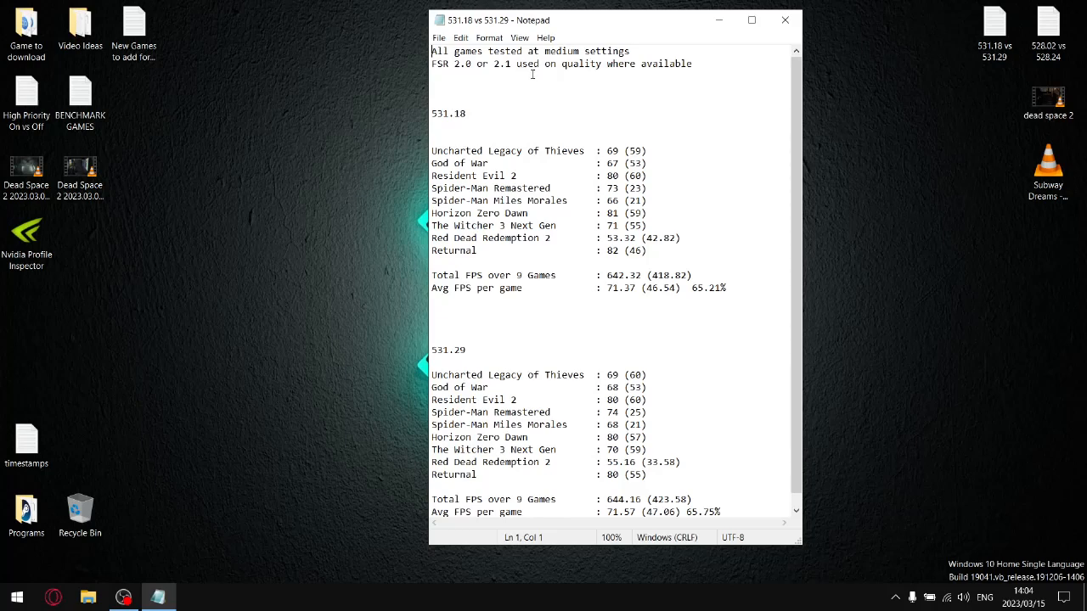
{"action": "double_click", "coordinate": [586, 64]}
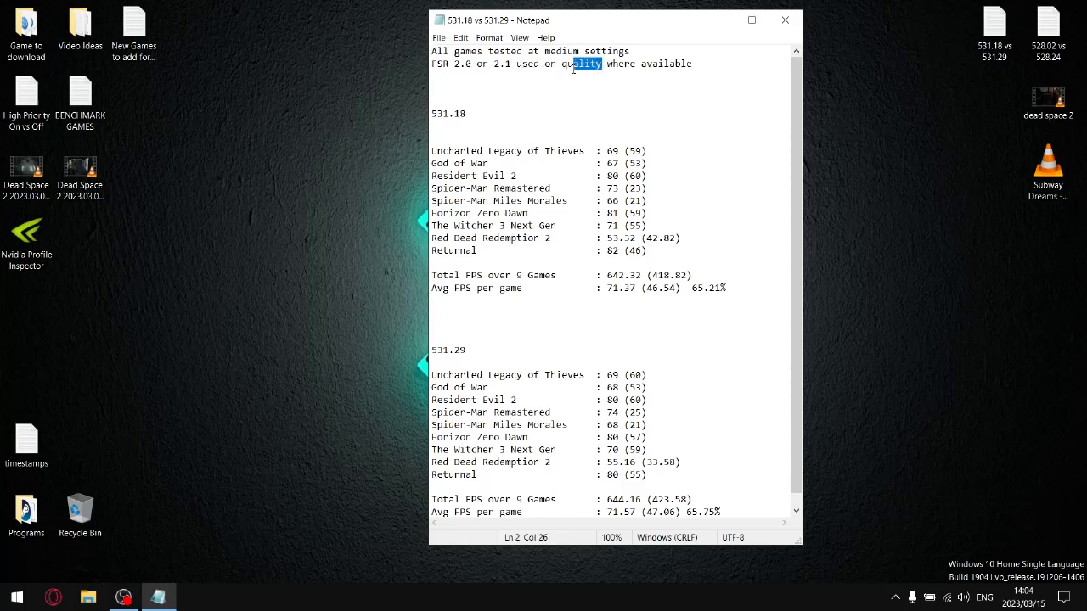
{"action": "double_click", "coordinate": [581, 64]}
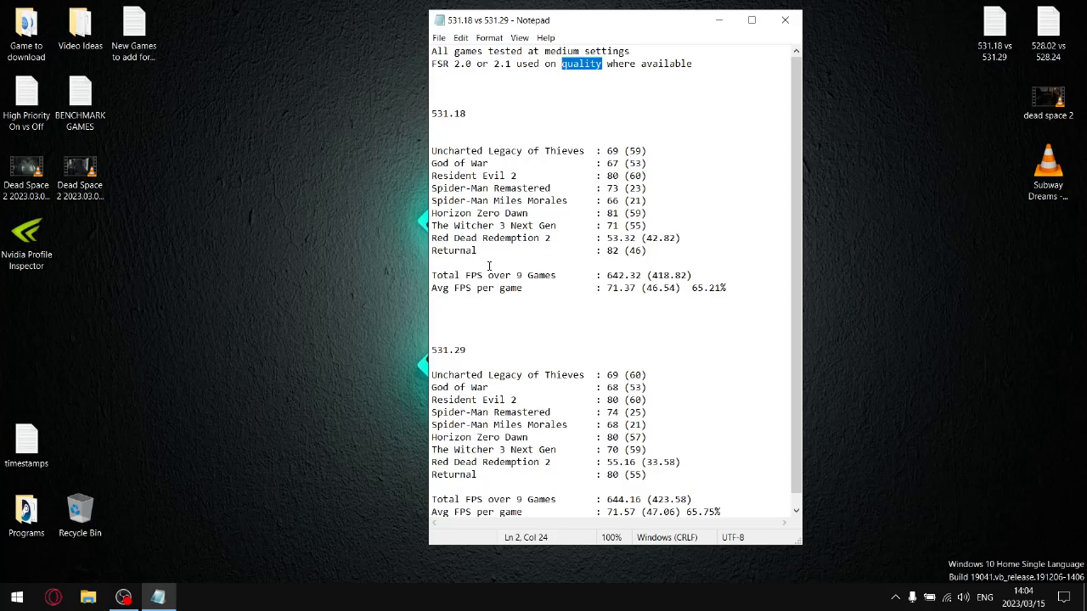
Step: Highlight the 71.37 average FPS result for driver 531.18
{"action": "left_click", "coordinate": [433, 250]}
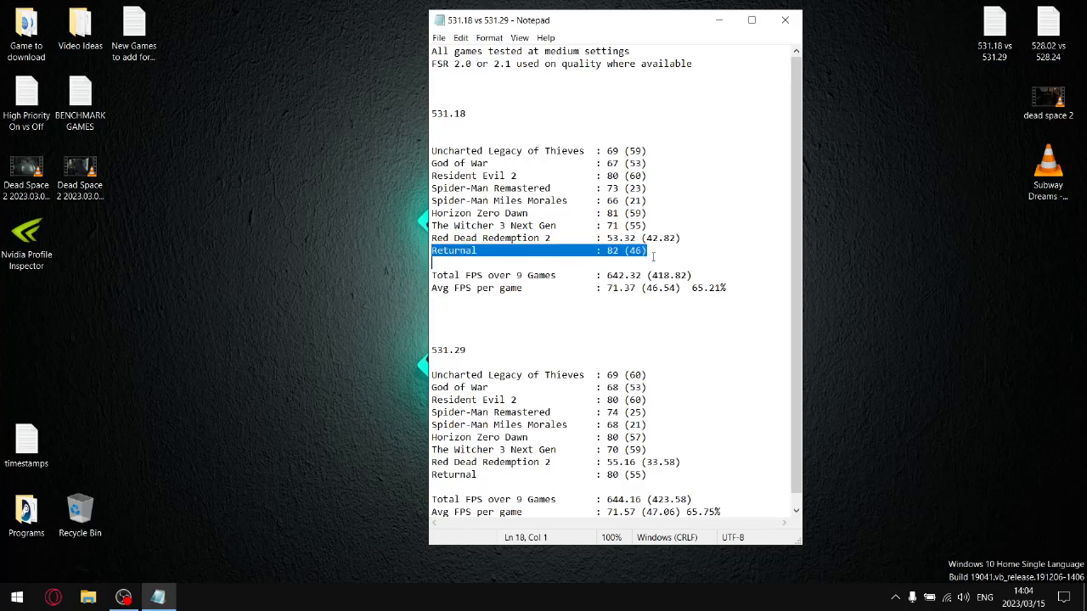
{"action": "left_click", "coordinate": [454, 249]}
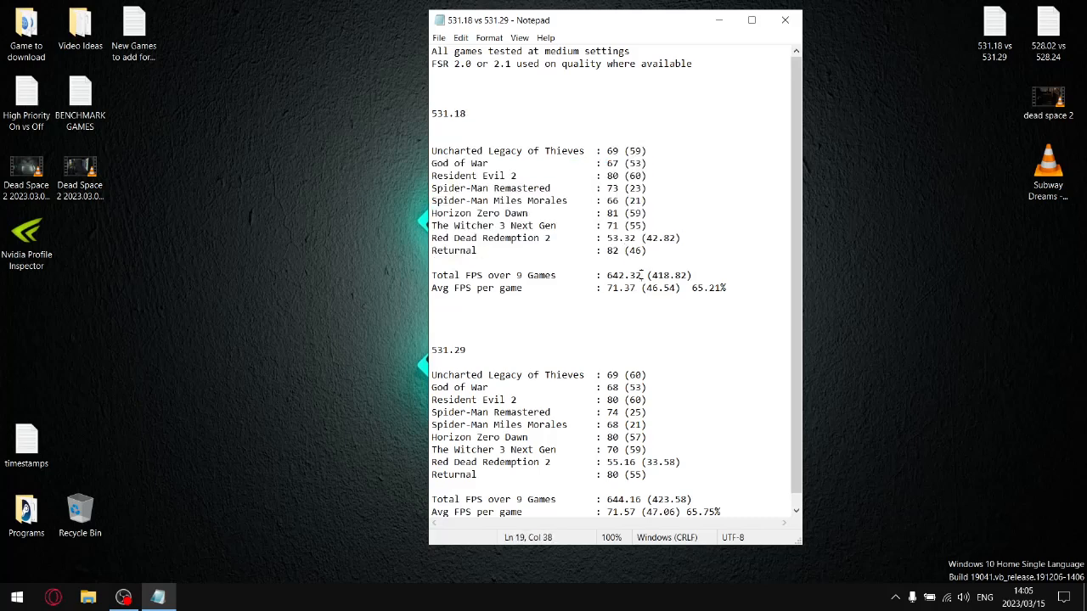
{"action": "double_click", "coordinate": [624, 275]}
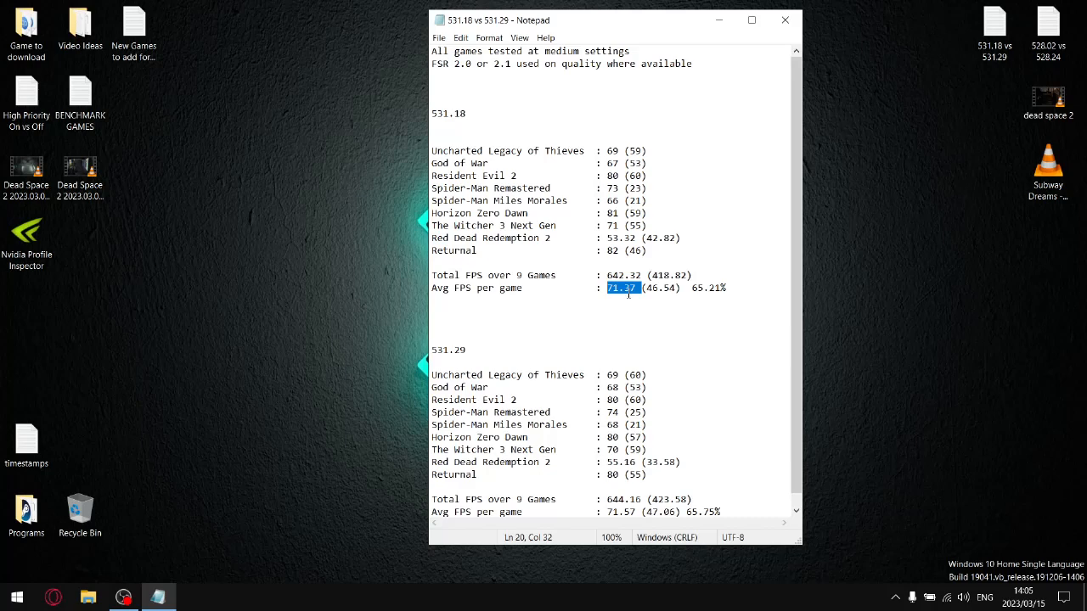
{"action": "scroll", "scroll_direction": "down", "scroll_amount": 3}
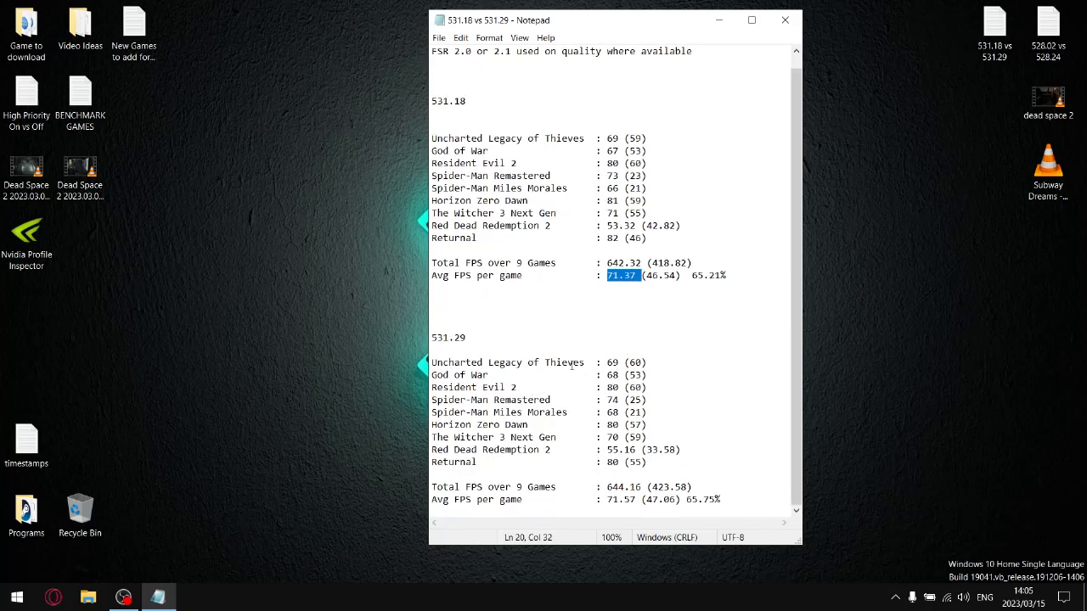
{"action": "double_click", "coordinate": [447, 337]}
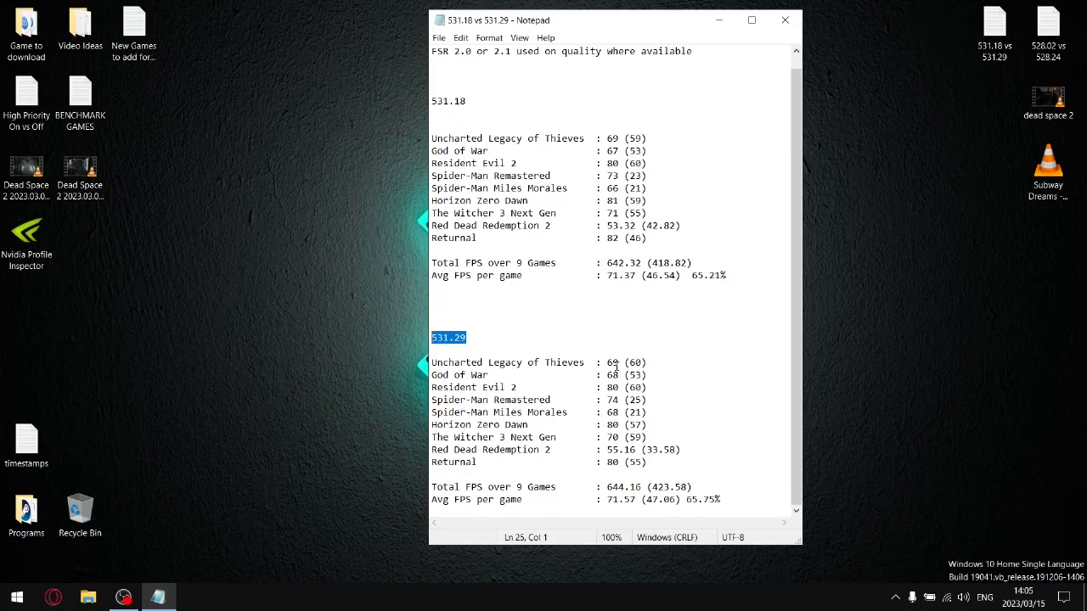
{"action": "mouse_move", "coordinate": [615, 505]}
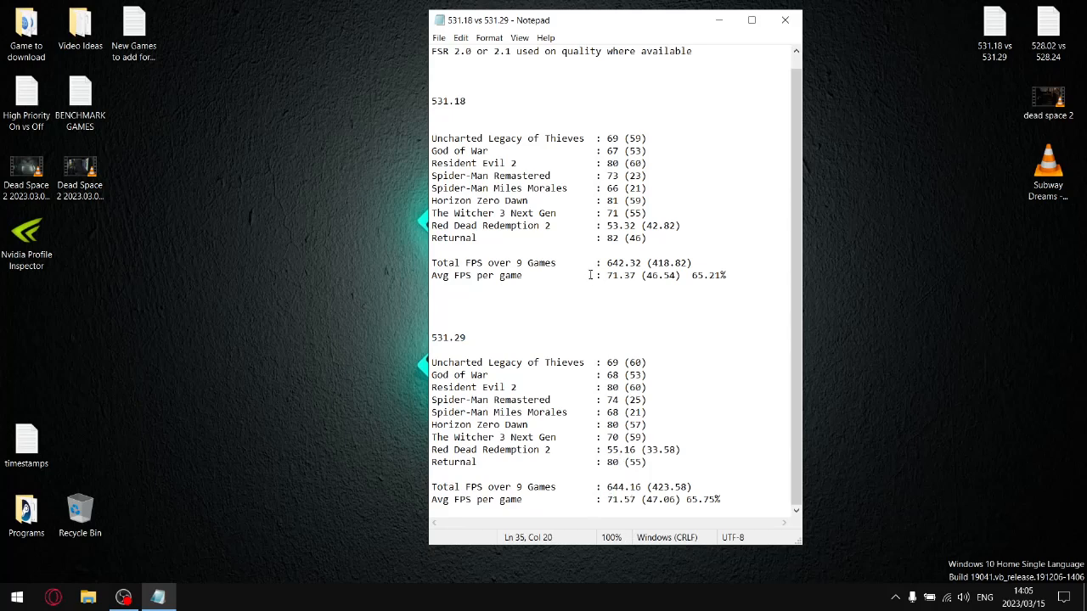
{"action": "mouse_move", "coordinate": [539, 176]}
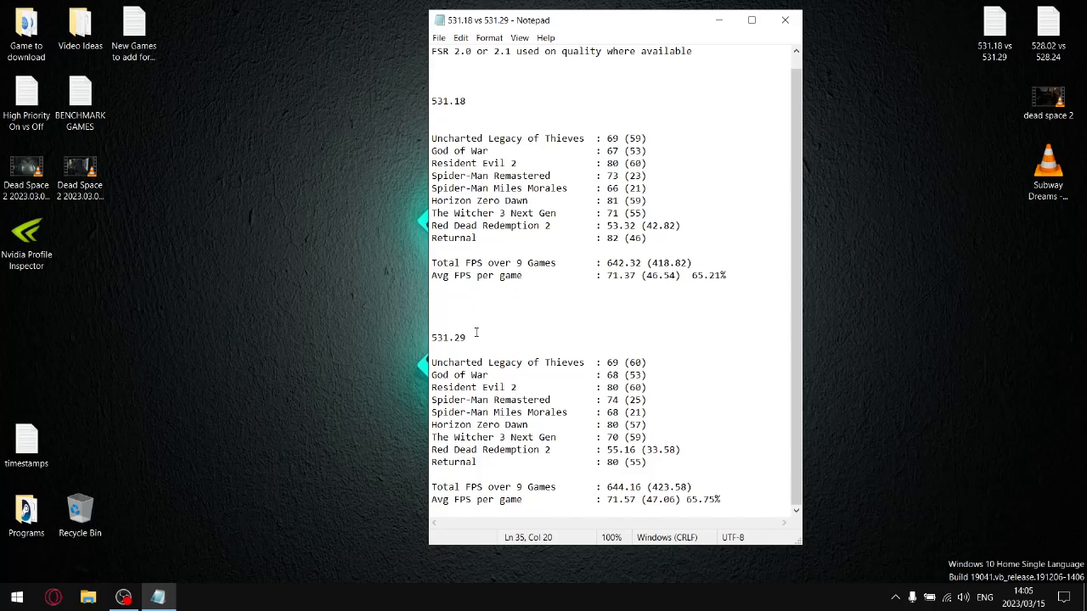
{"action": "double_click", "coordinate": [448, 337]}
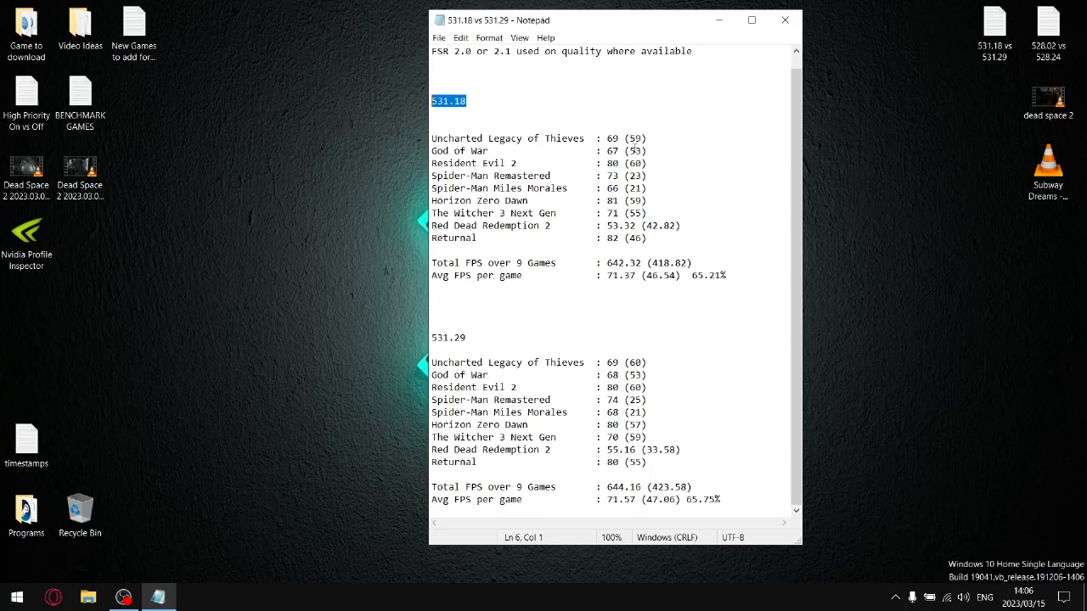
{"action": "mouse_move", "coordinate": [579, 261]}
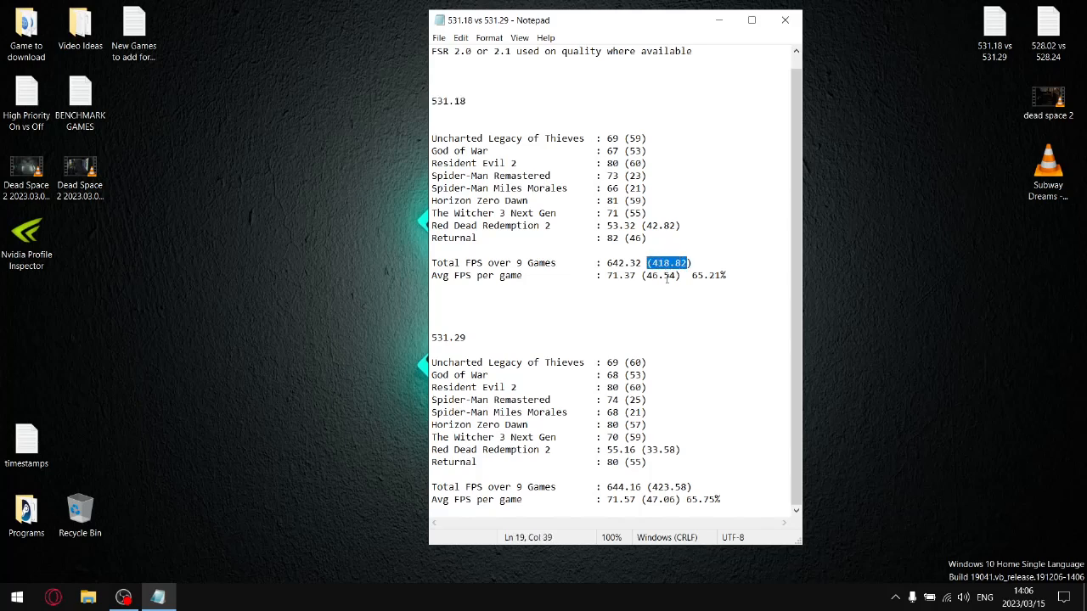
{"action": "mouse_move", "coordinate": [632, 286]}
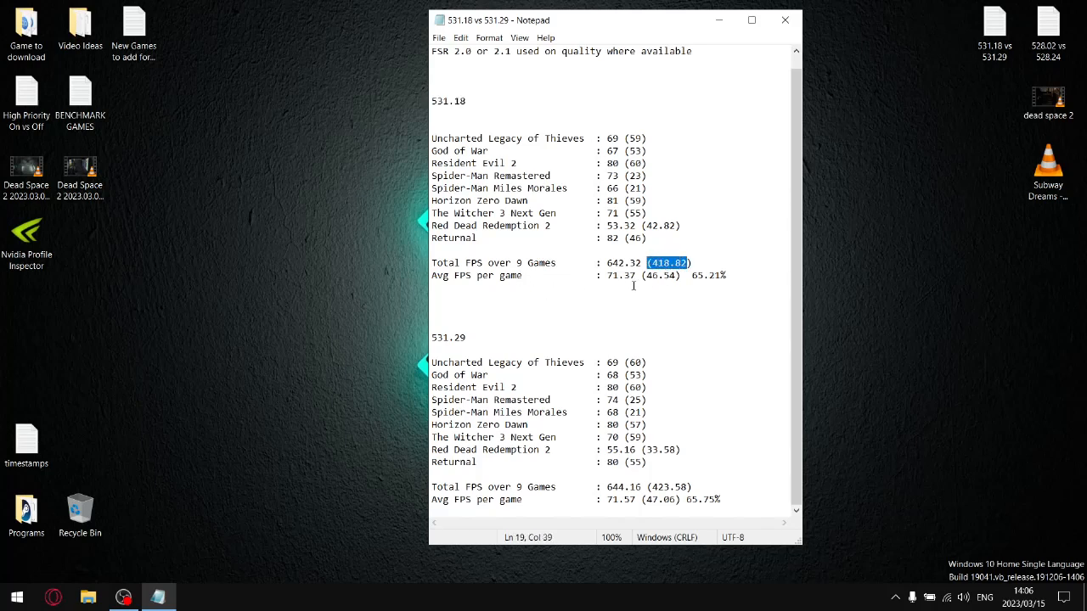
{"action": "mouse_move", "coordinate": [667, 280]}
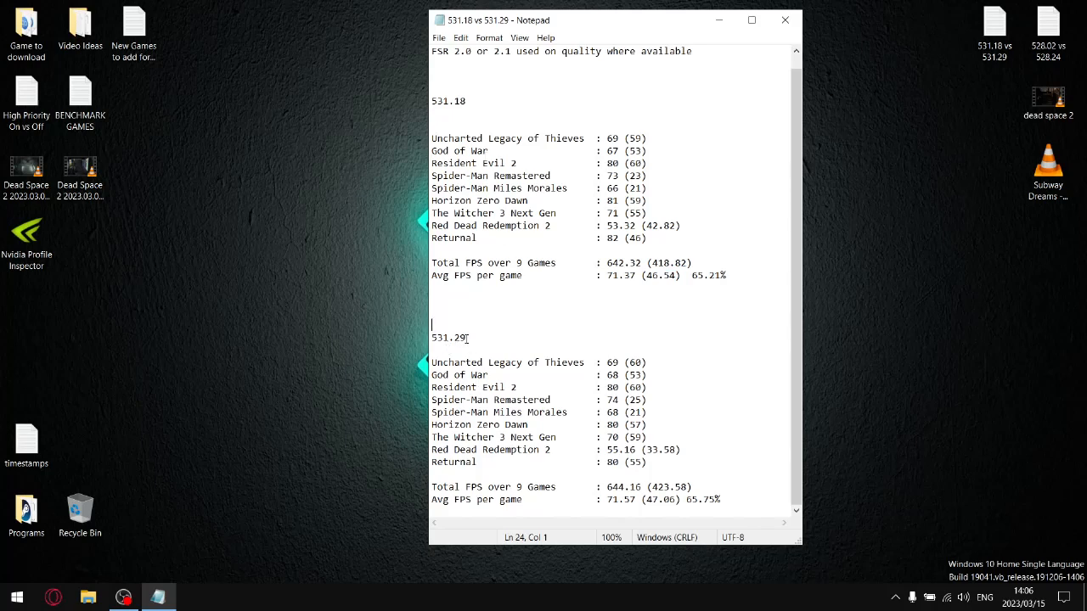
{"action": "double_click", "coordinate": [449, 337]}
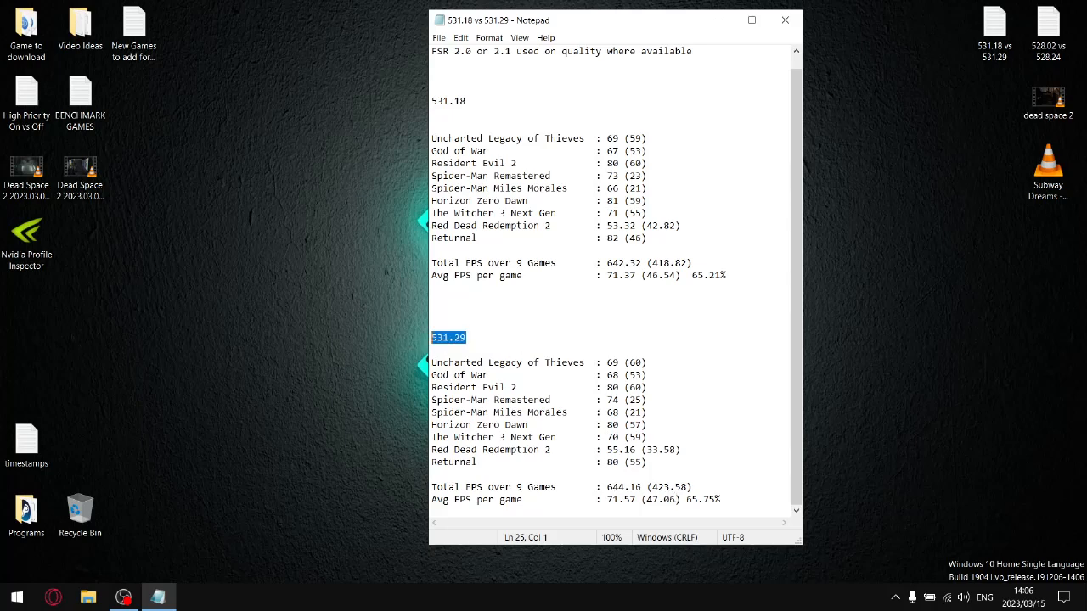
{"action": "mouse_move", "coordinate": [411, 347]}
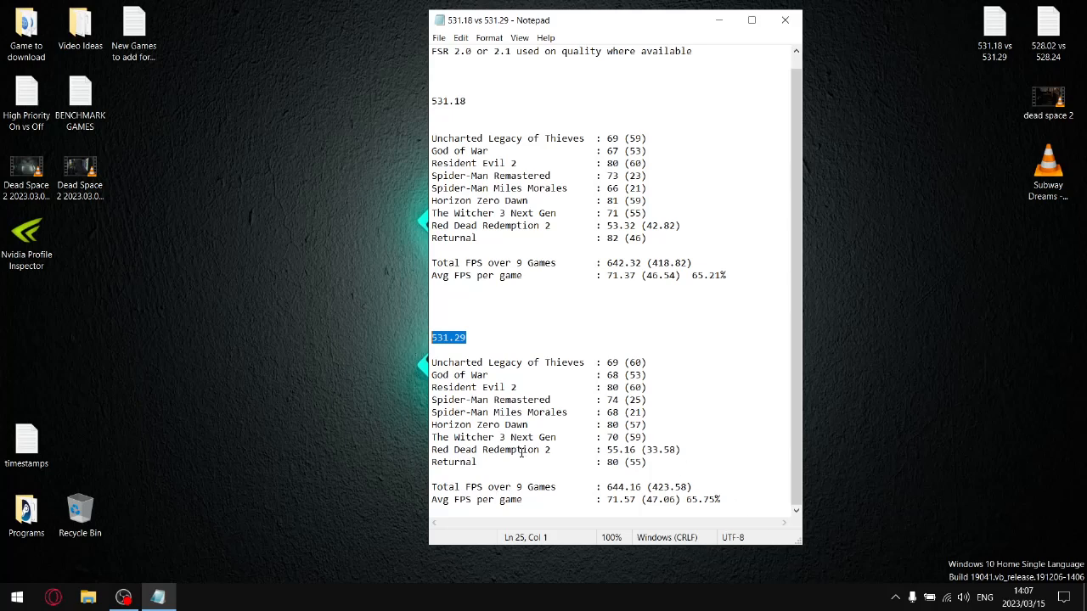
{"action": "mouse_move", "coordinate": [673, 462]}
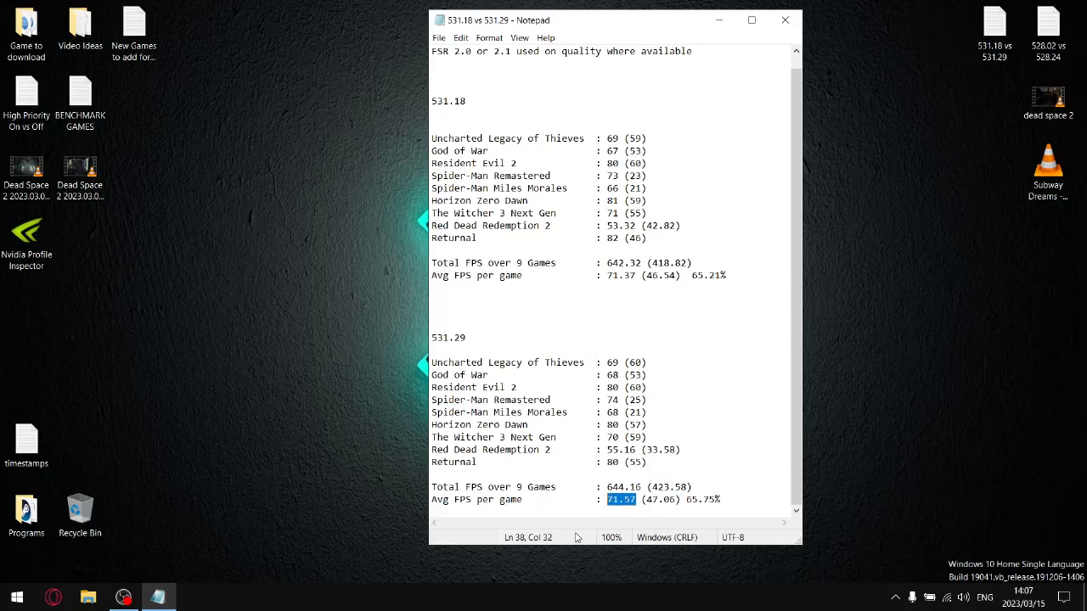
{"action": "mouse_move", "coordinate": [694, 510]}
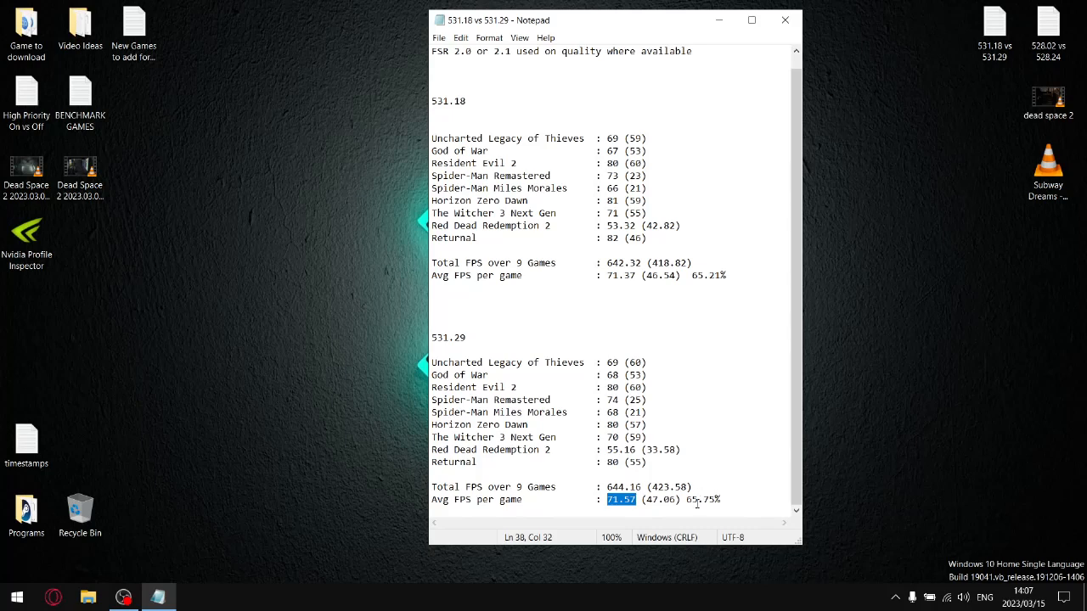
{"action": "mouse_move", "coordinate": [698, 501]}
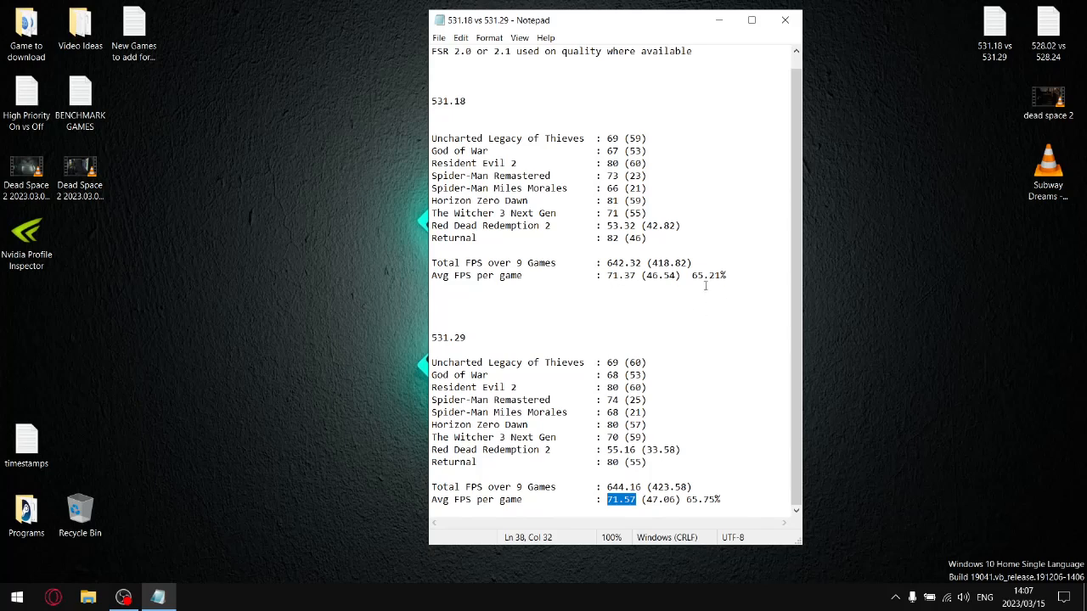
{"action": "mouse_move", "coordinate": [813, 306]}
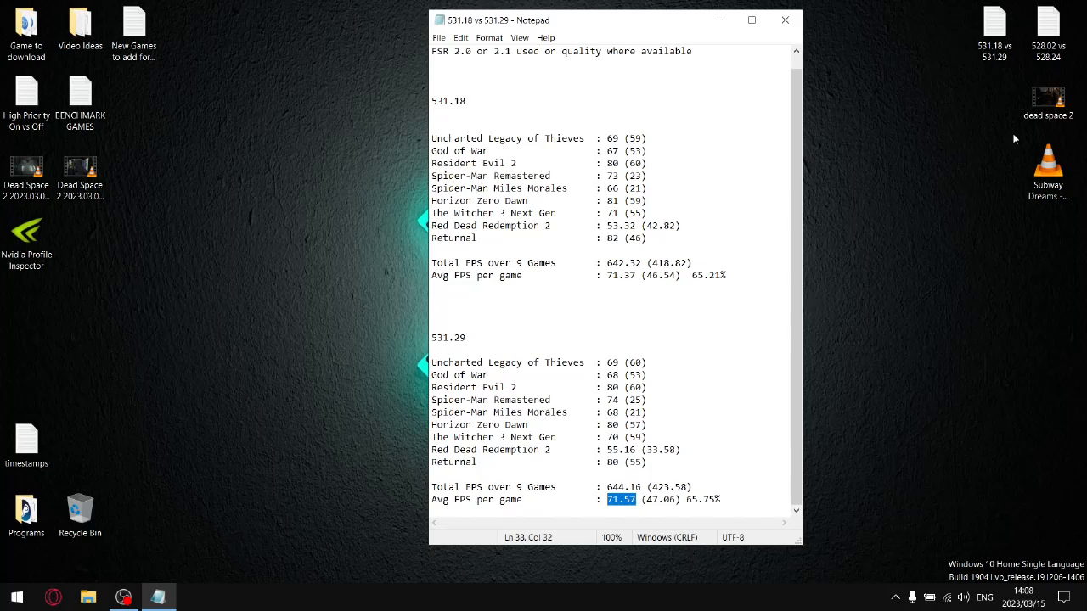
Step: Shift the 531.18 window left, open the '528.02 vs 528.24' results, then close them
{"action": "left_click_drag", "start_coordinate": [594, 19], "coordinate": [442, 18]}
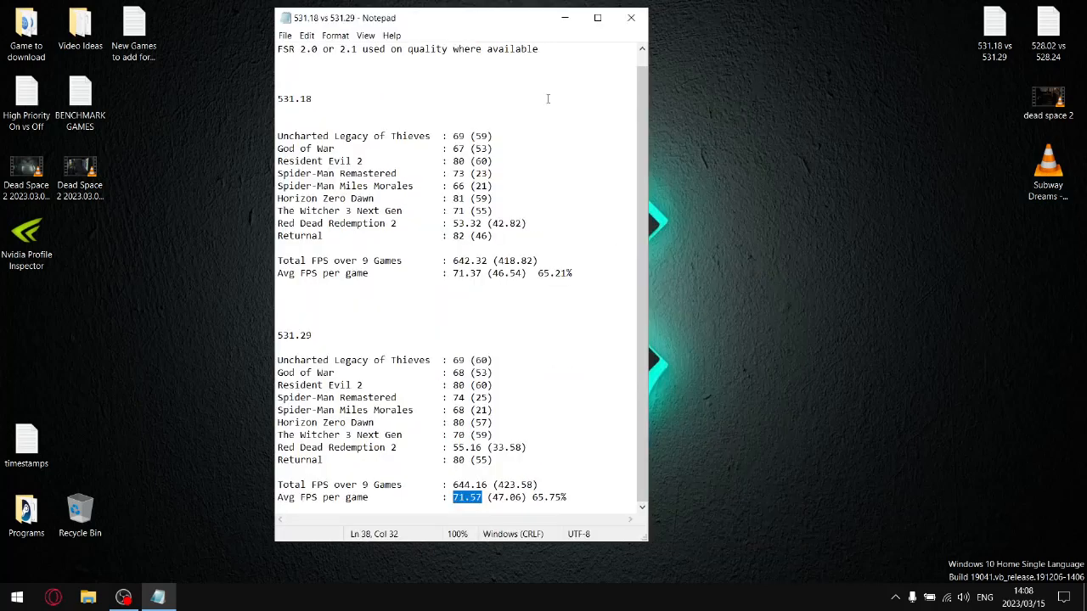
{"action": "mouse_move", "coordinate": [533, 282]}
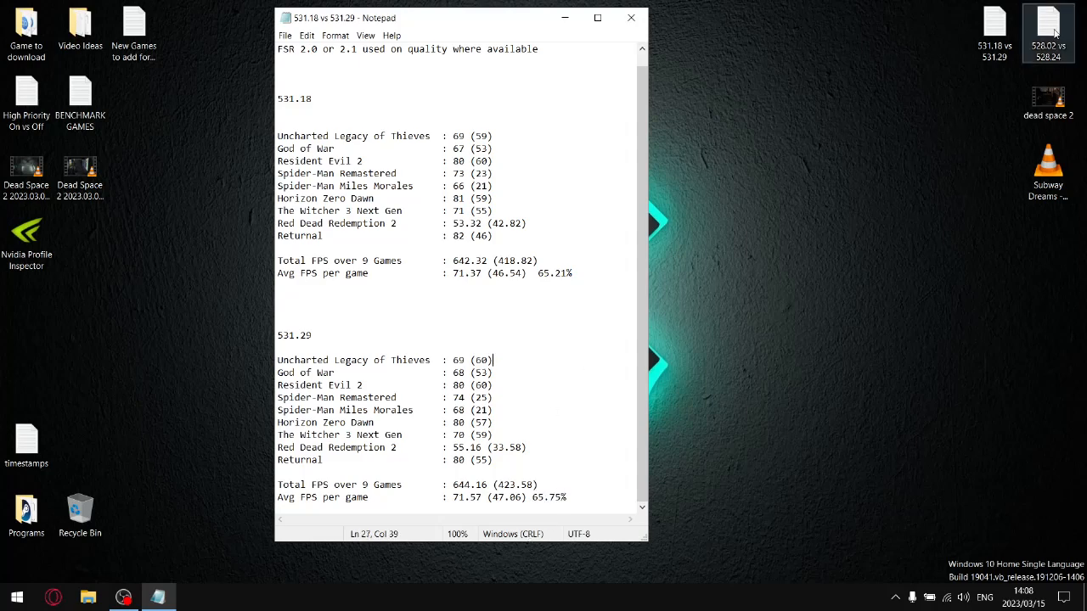
{"action": "double_click", "coordinate": [1047, 25]}
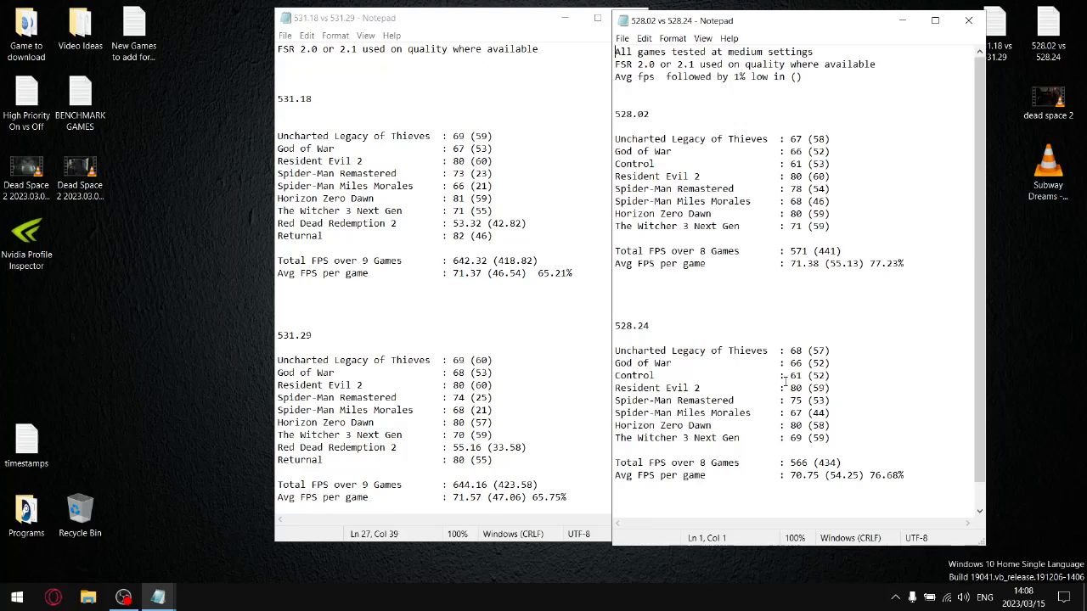
{"action": "mouse_move", "coordinate": [650, 162]}
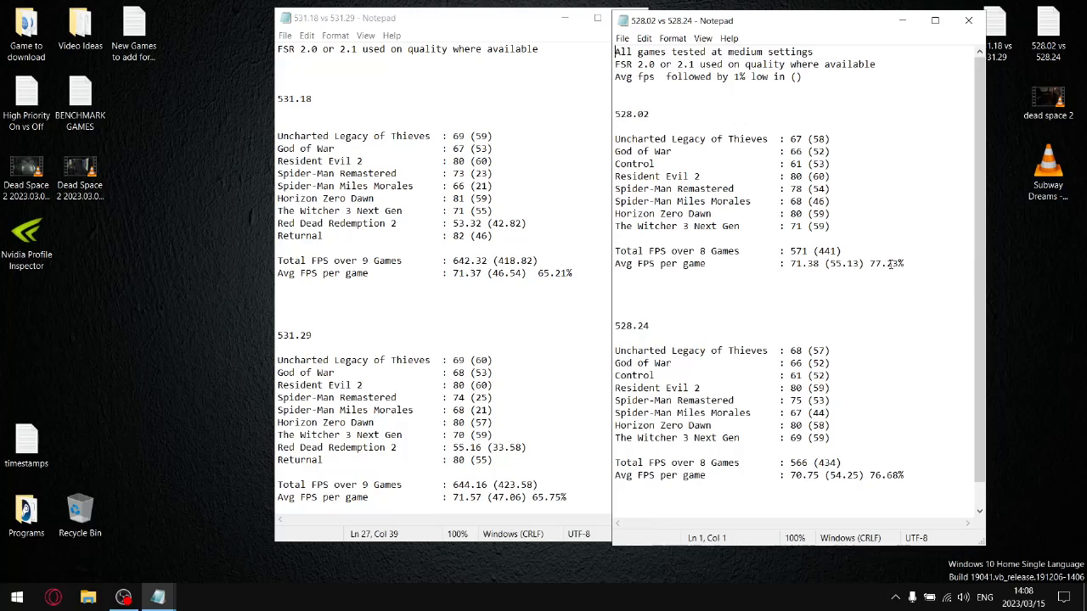
{"action": "mouse_move", "coordinate": [637, 332]}
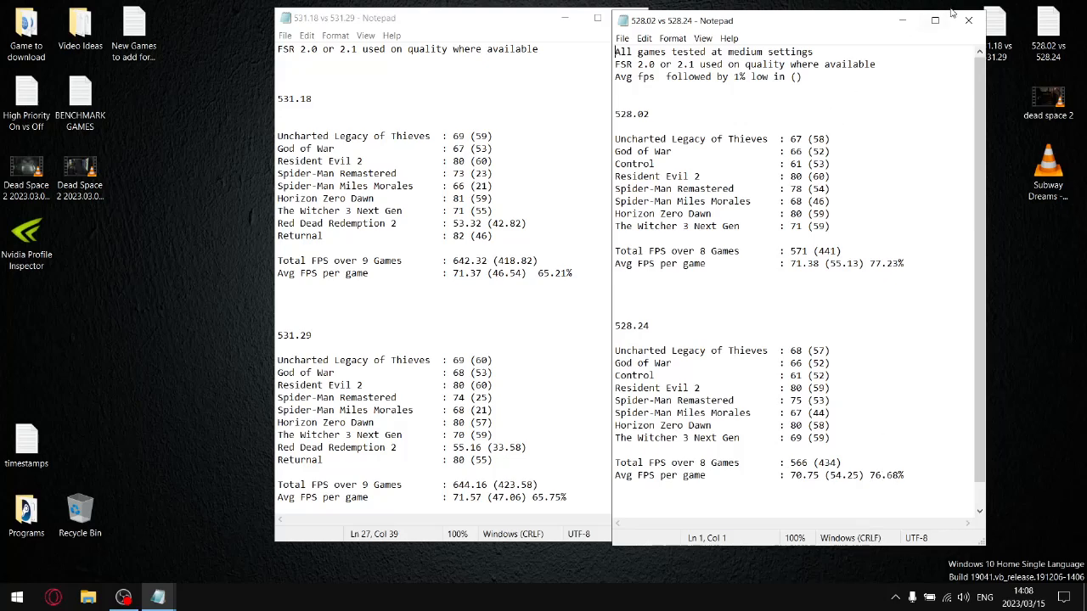
{"action": "left_click", "coordinate": [968, 20]}
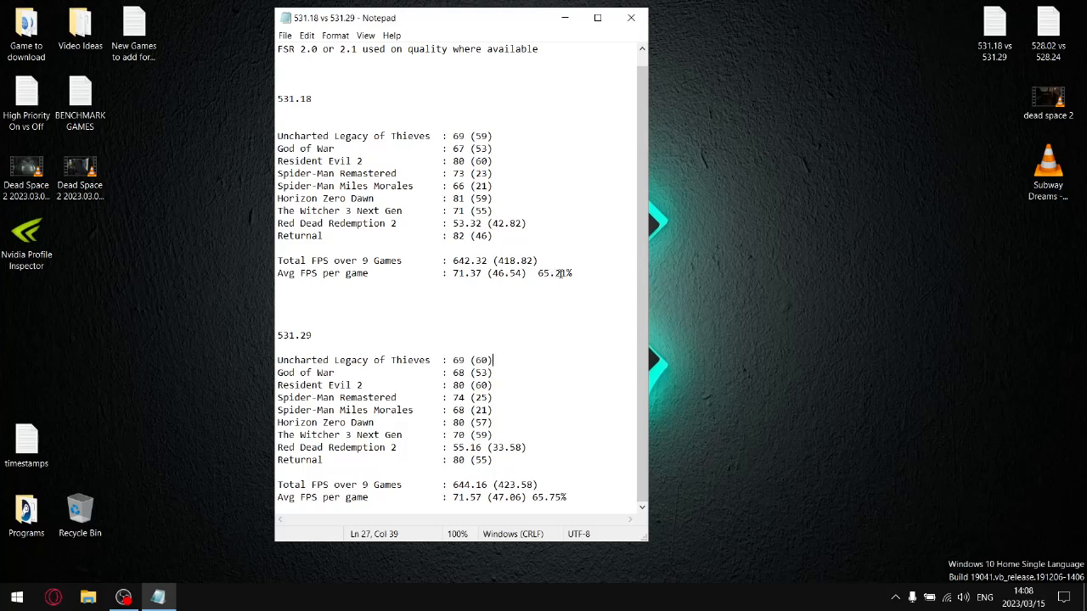
{"action": "mouse_move", "coordinate": [558, 494]}
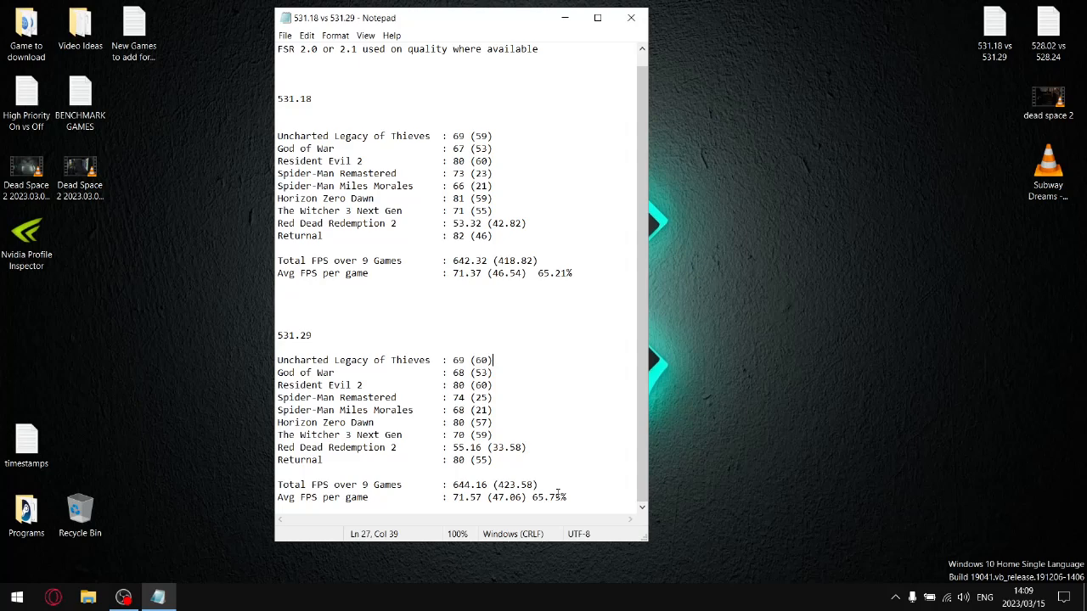
Step: Close the '531.18 vs 531.29' Notepad window
{"action": "left_click", "coordinate": [631, 17]}
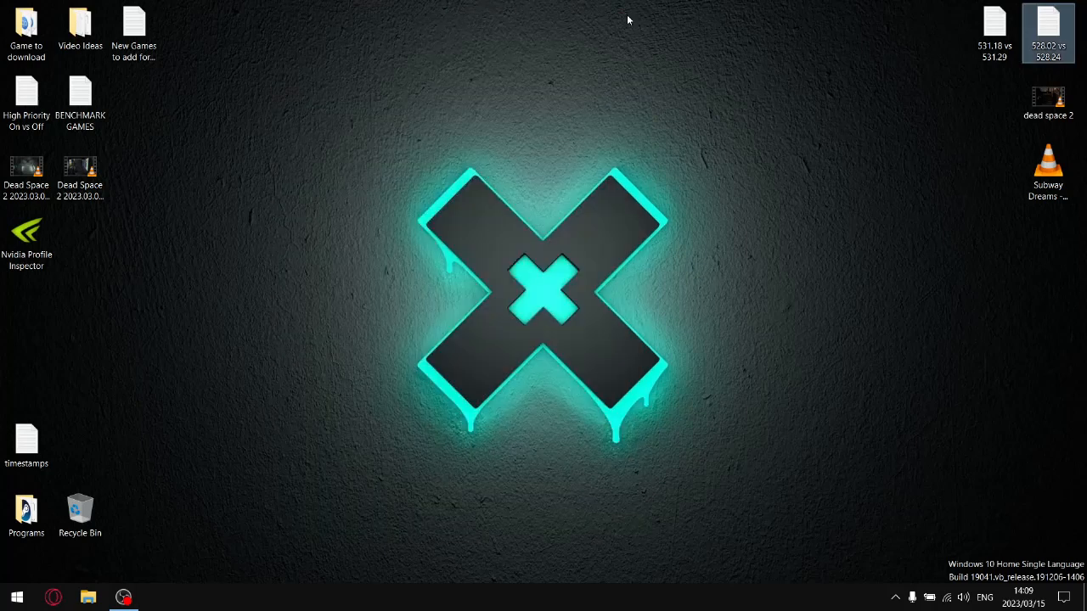